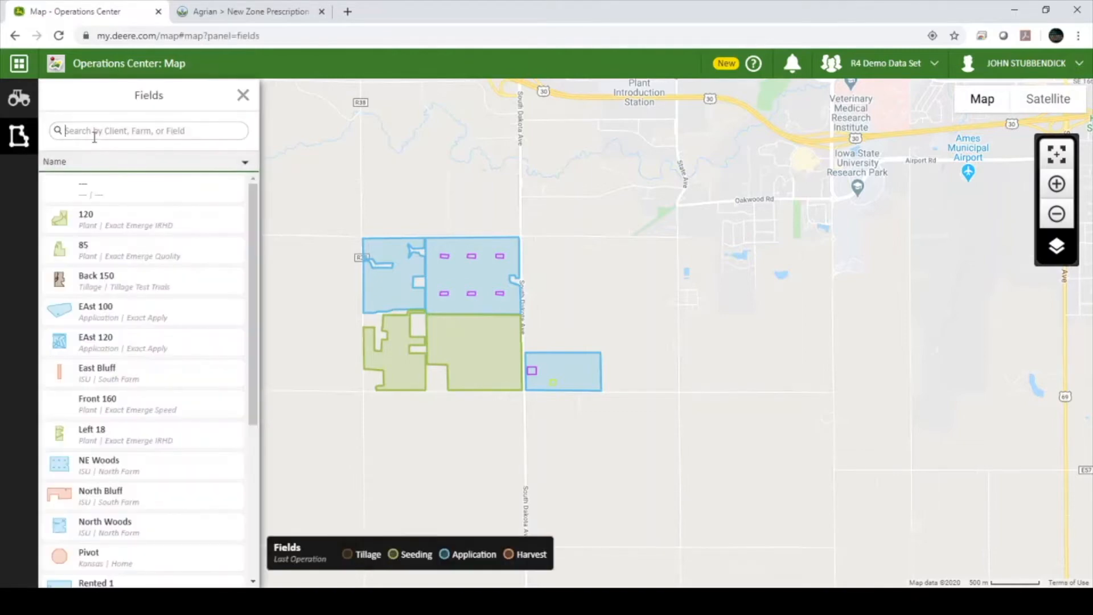
Step: Find field South 350, view its details and launch Agrian Prescription Creator for it
text(350)
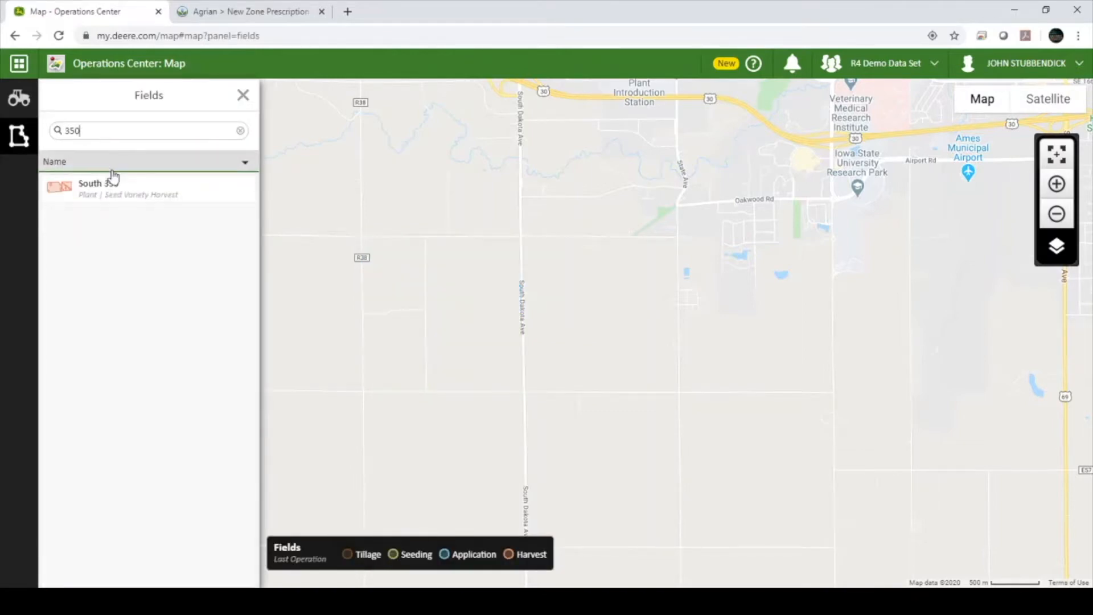
click(98, 188)
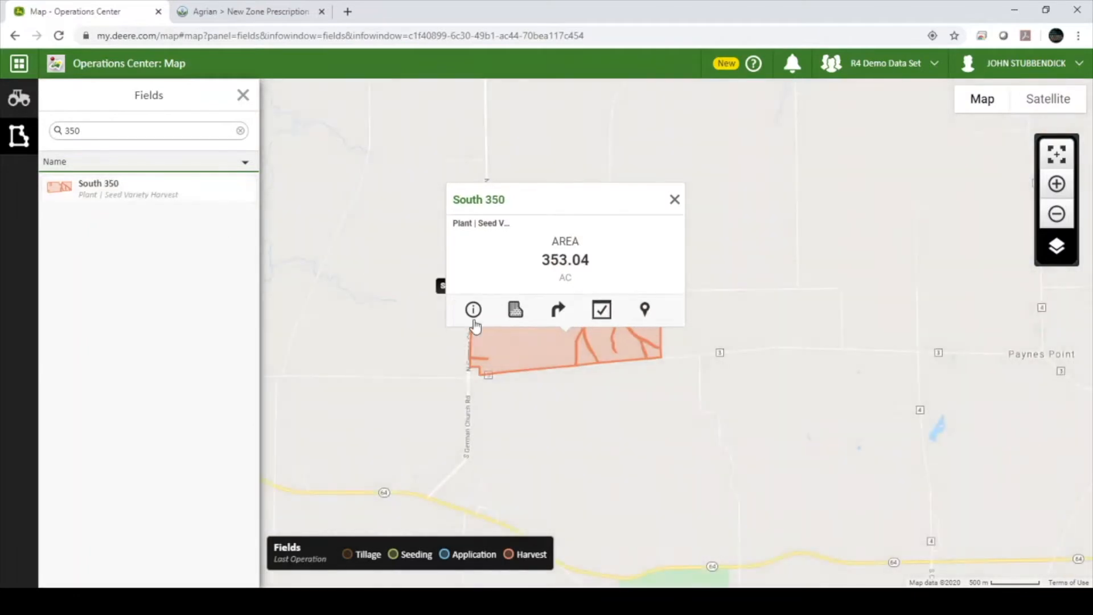
click(472, 310)
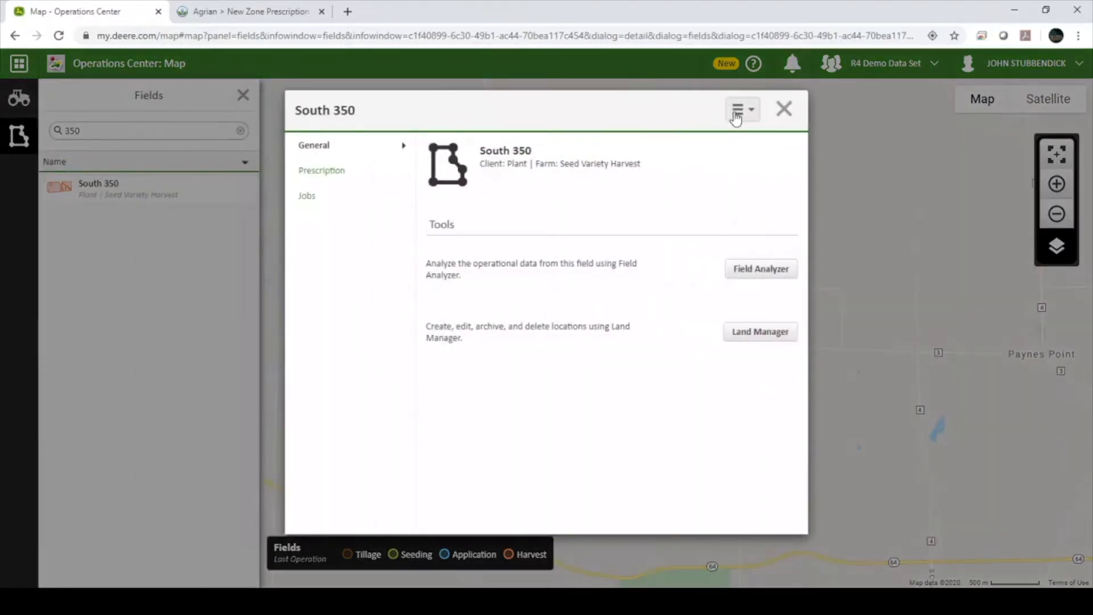
click(738, 109)
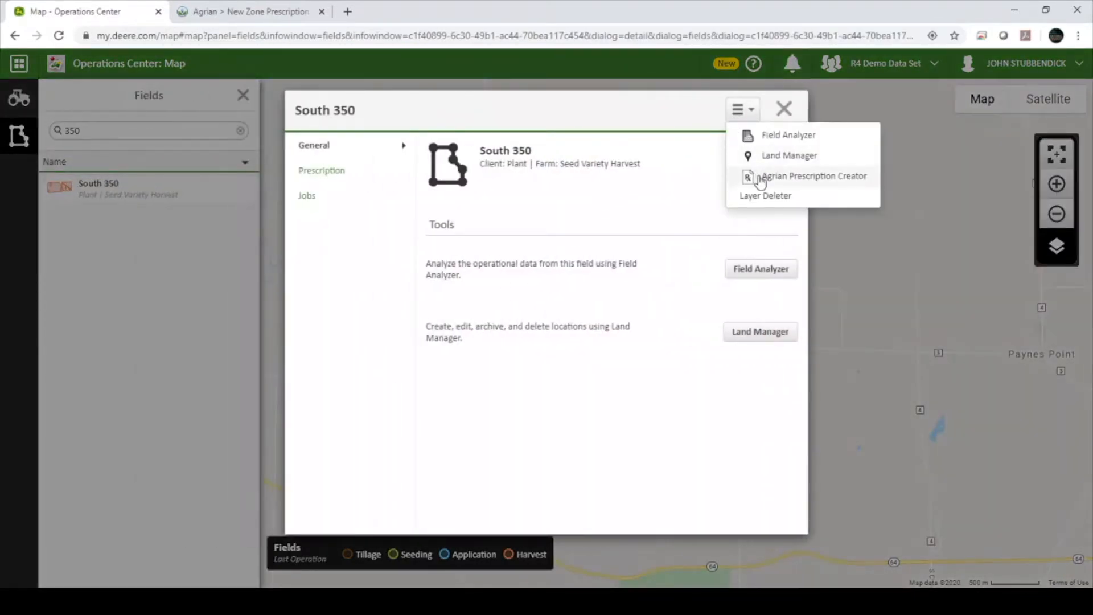
click(813, 176)
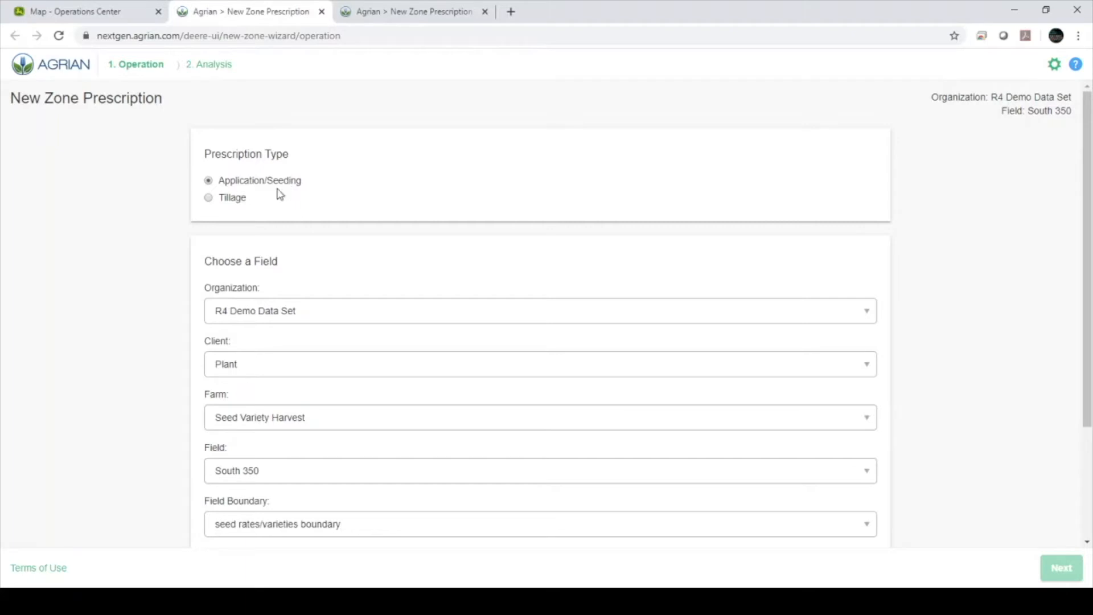
Step: Scroll the New Zone Prescription wizard down toward the Choose a Layer section
scroll(down, 3)
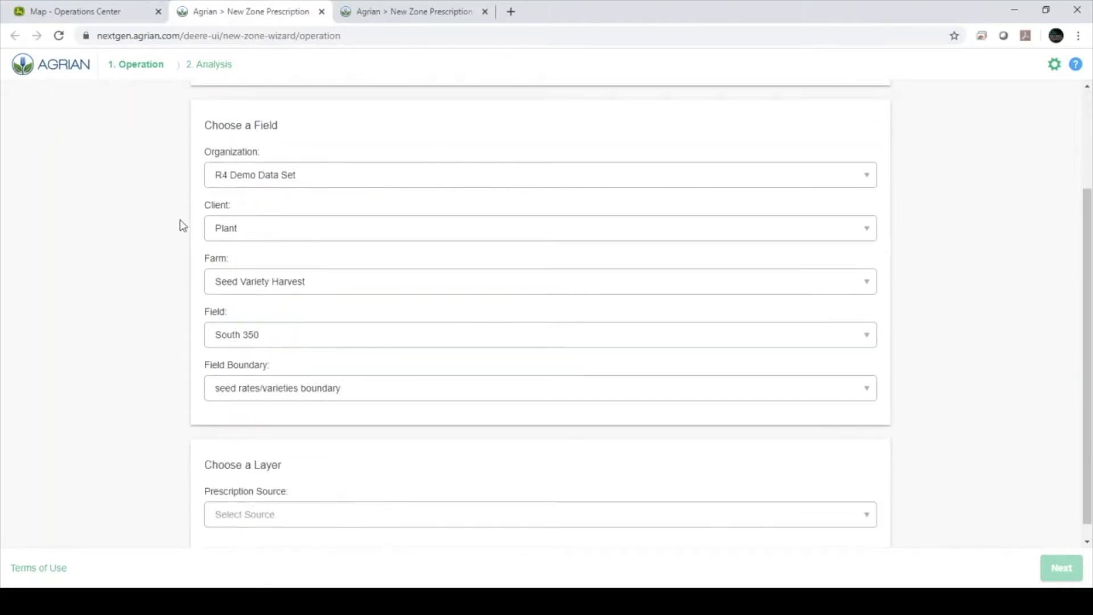
mouse_move(213, 321)
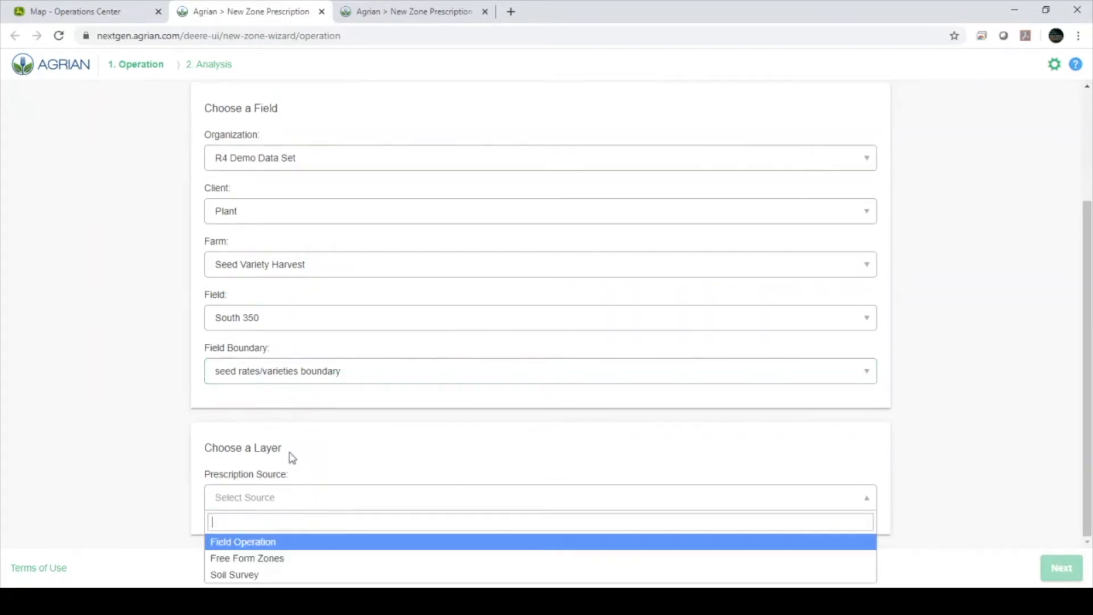
mouse_move(306, 558)
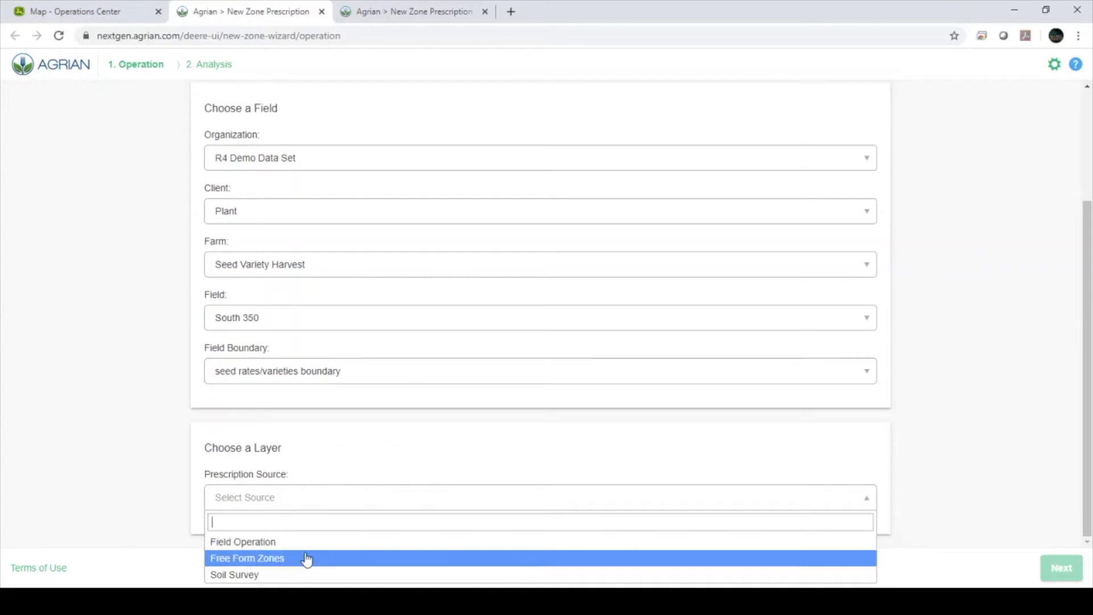
mouse_move(303, 574)
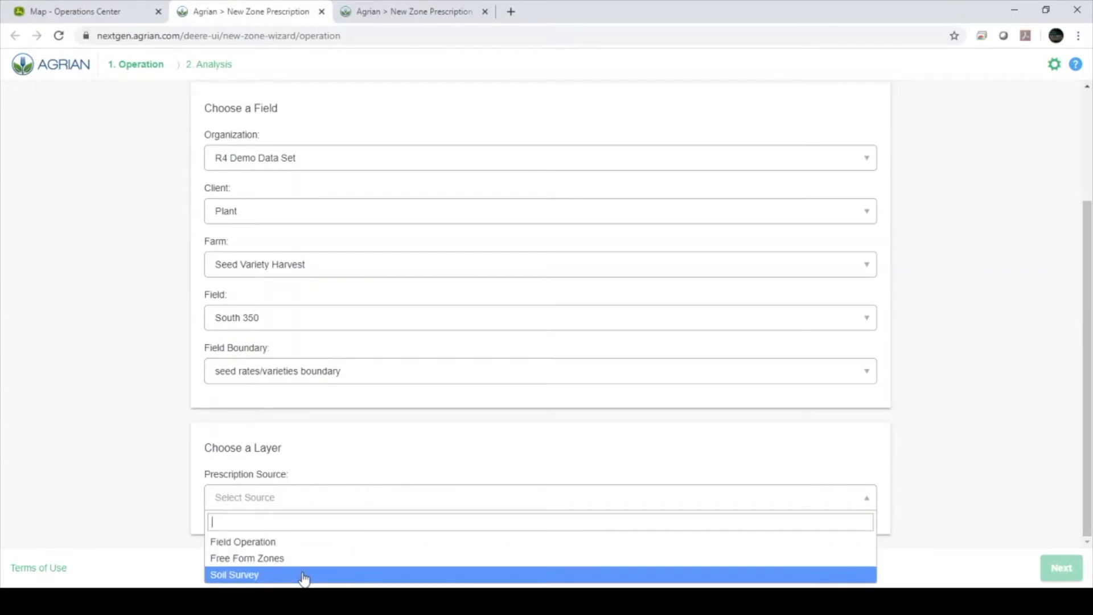
mouse_move(297, 558)
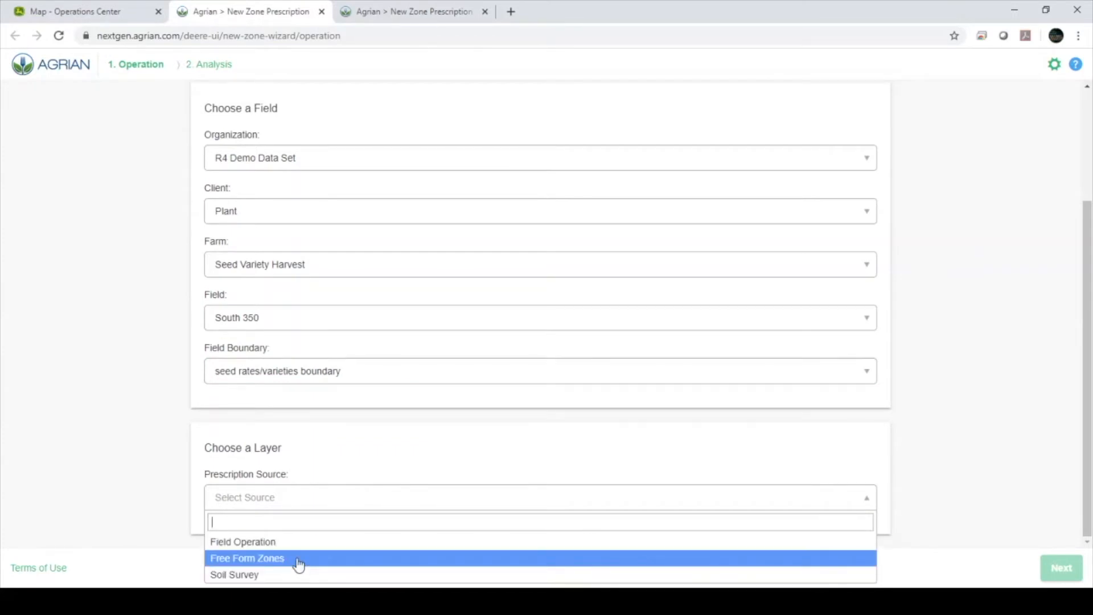
mouse_move(303, 572)
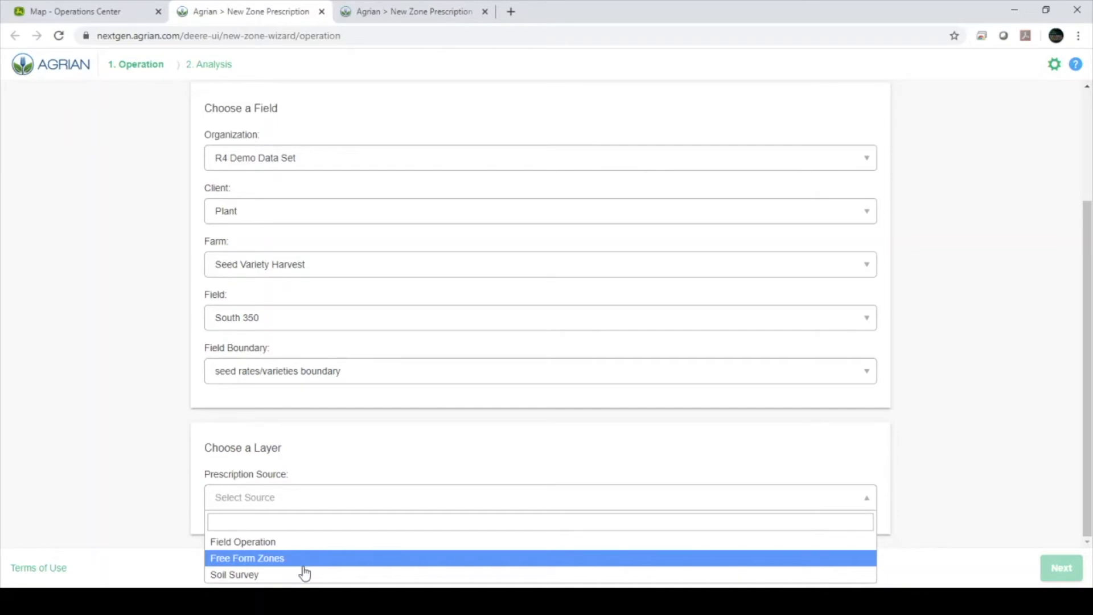
mouse_move(293, 574)
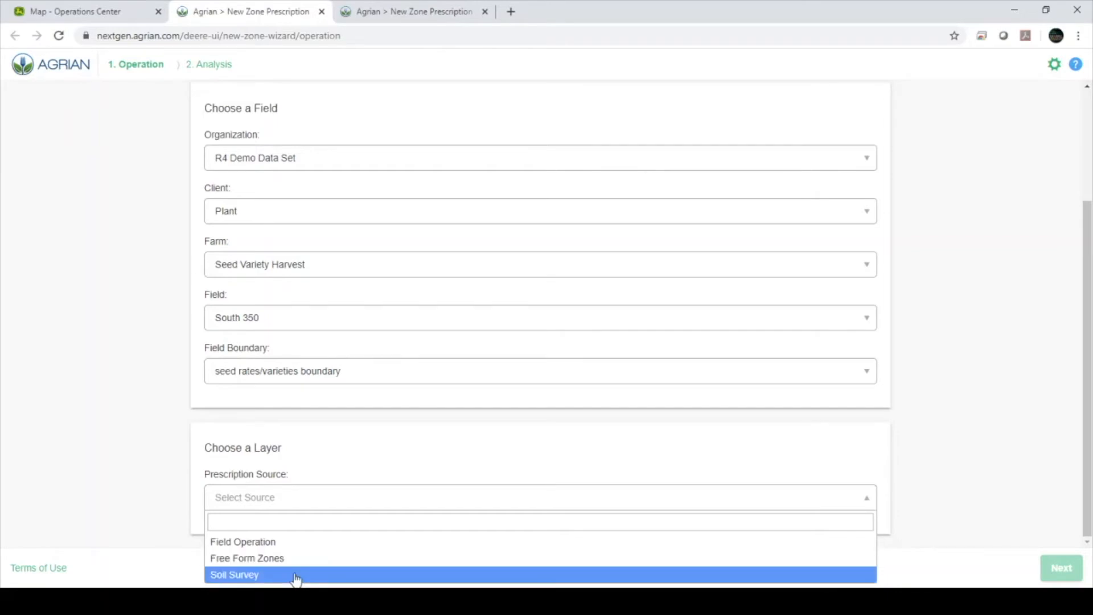
mouse_move(243, 542)
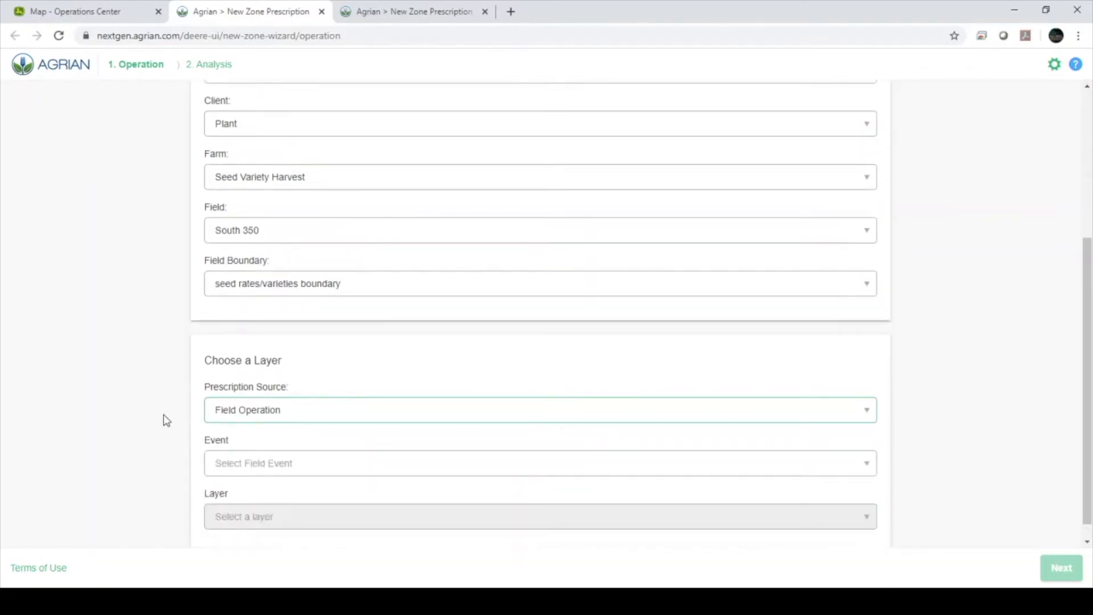
mouse_move(147, 434)
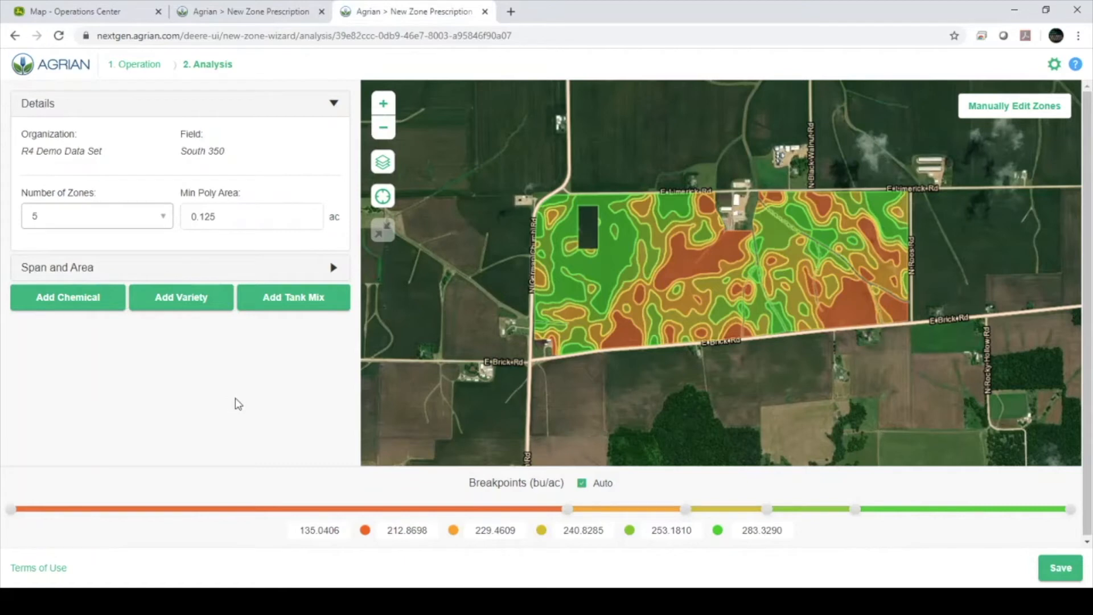
mouse_move(202, 256)
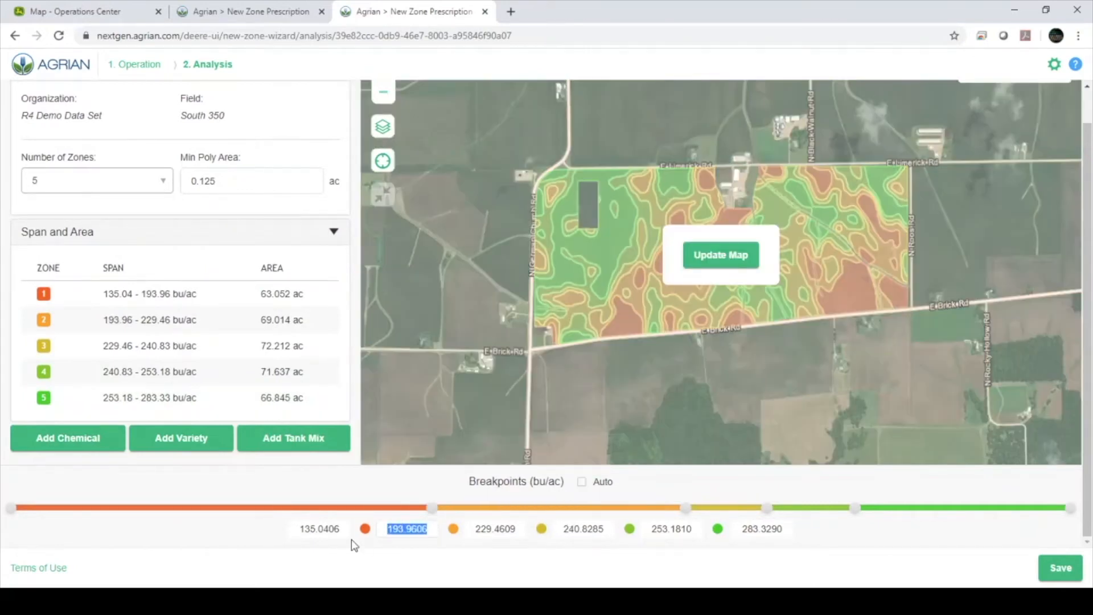
Step: Enter the minimum polygon area and choose 3 for Number of Zones
text(200)
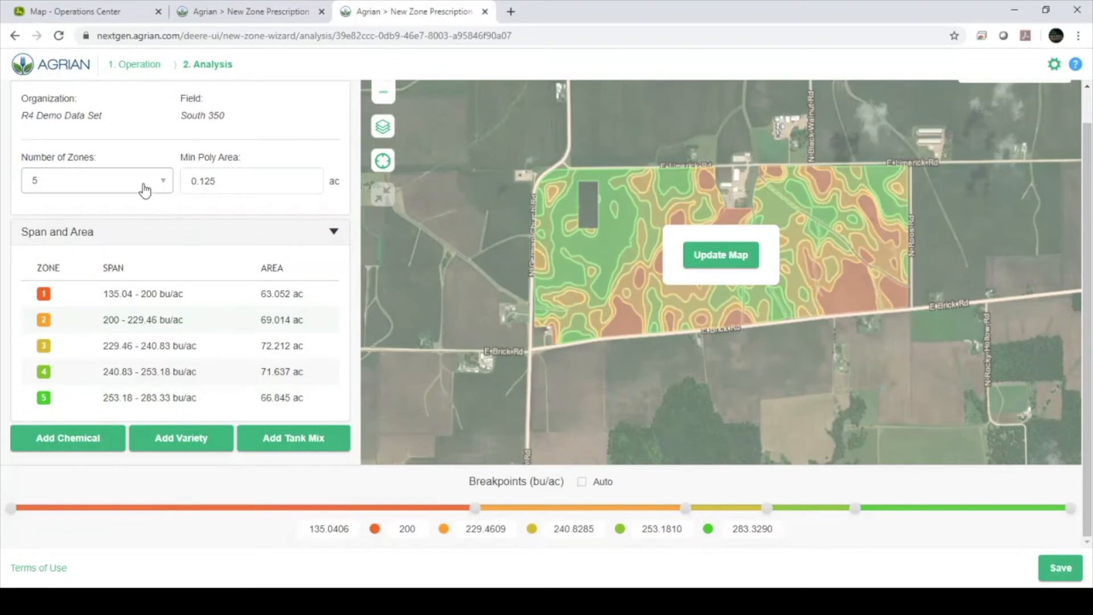
click(251, 181)
text(0.5)
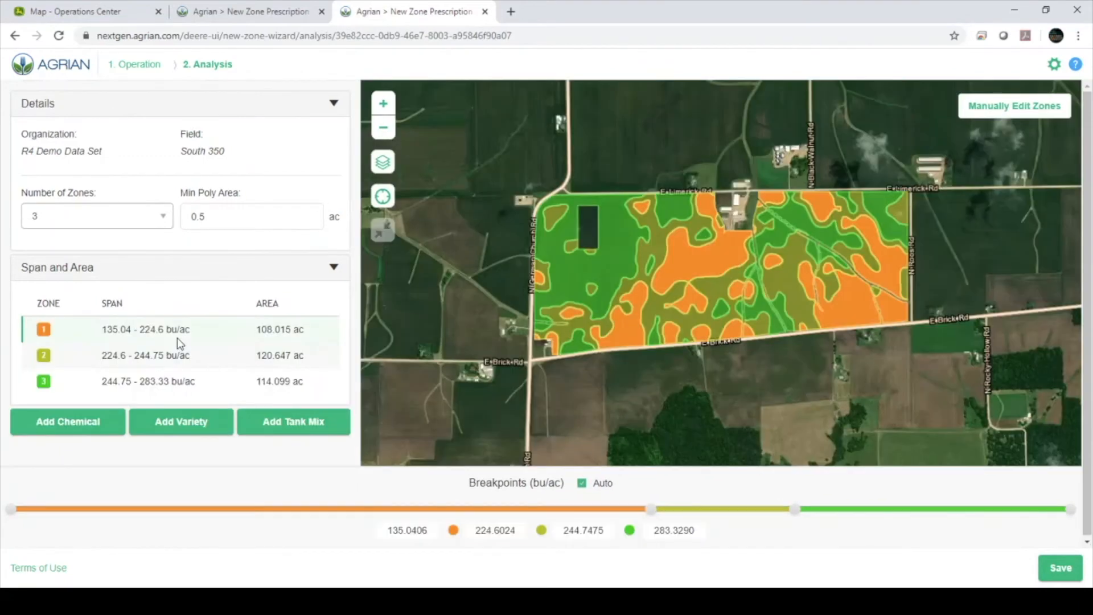
Step: Add Variety A as the seed product for the zones
click(181, 422)
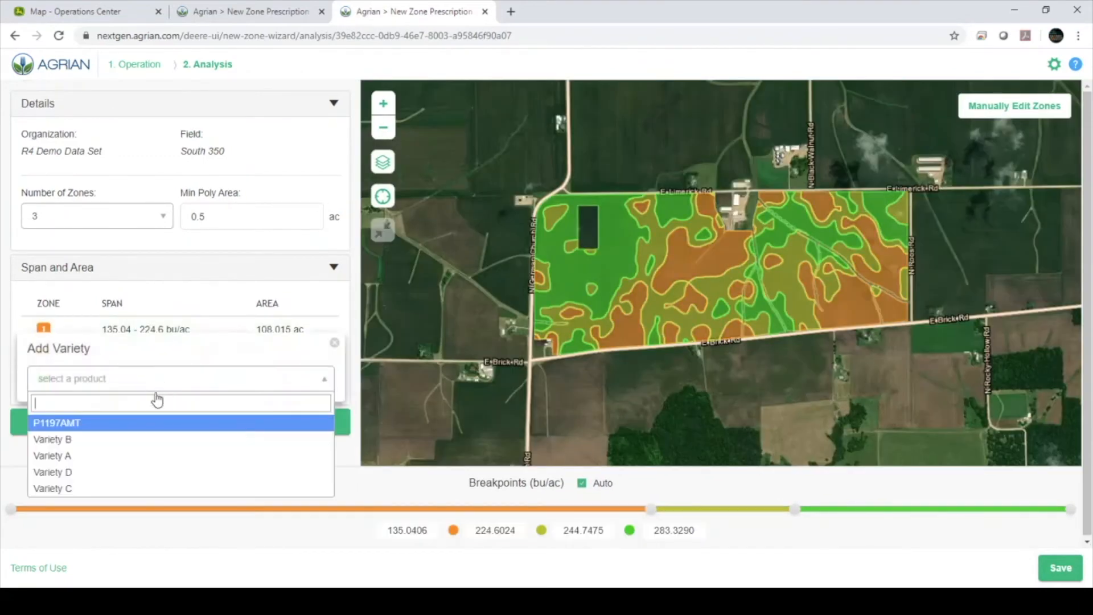
click(53, 456)
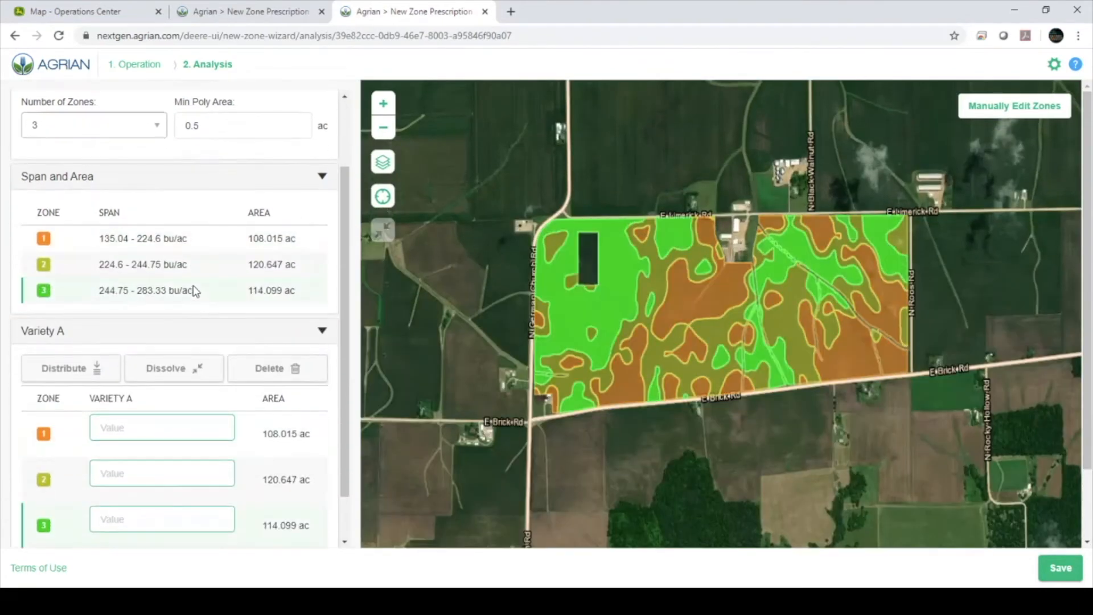
Step: Assign rates 28000, 30000 and 32000 to zones 1-3 and save the prescription
scroll(down, 3)
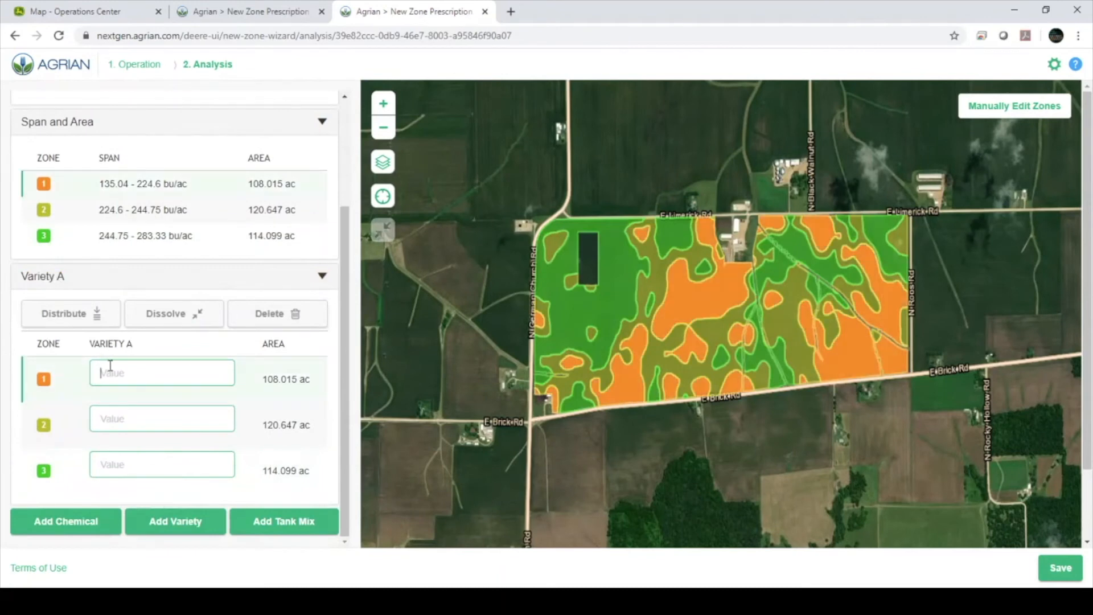
text(280)
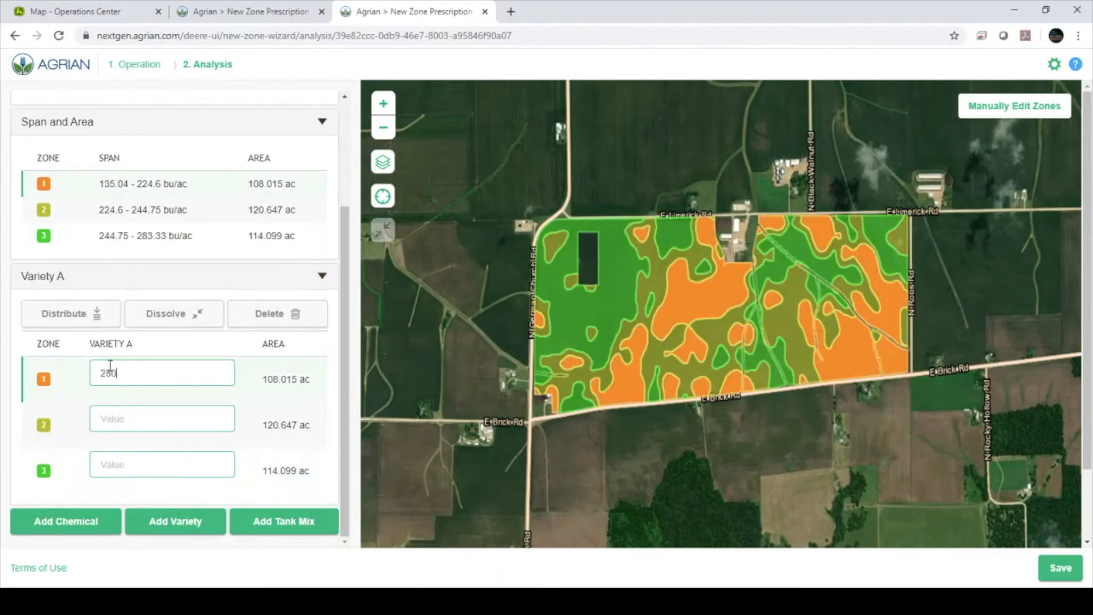
text(300)
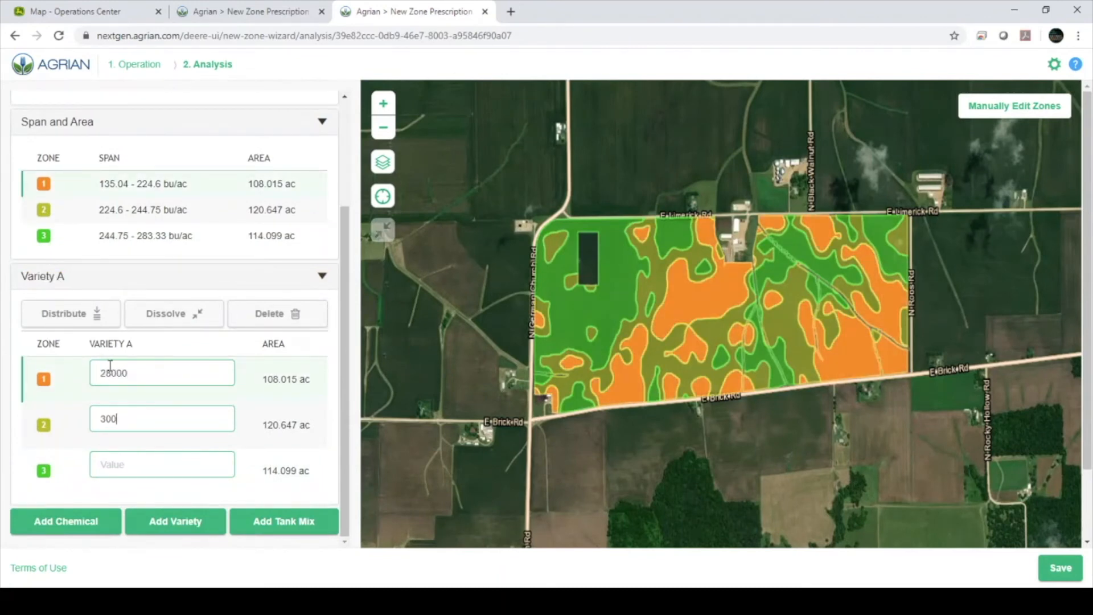
text(320000)
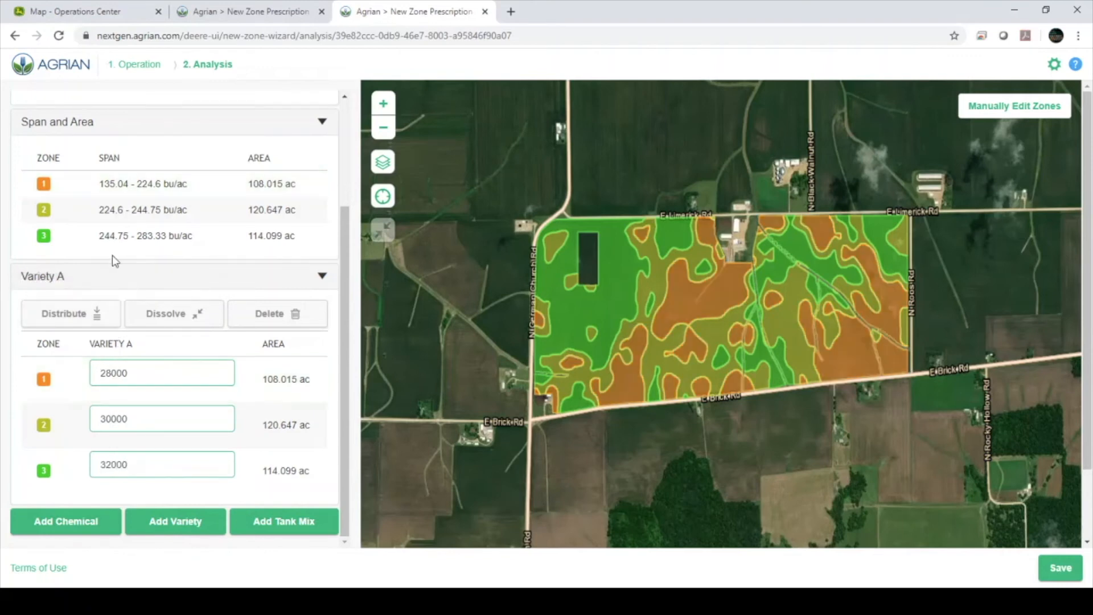
scroll(down, 3)
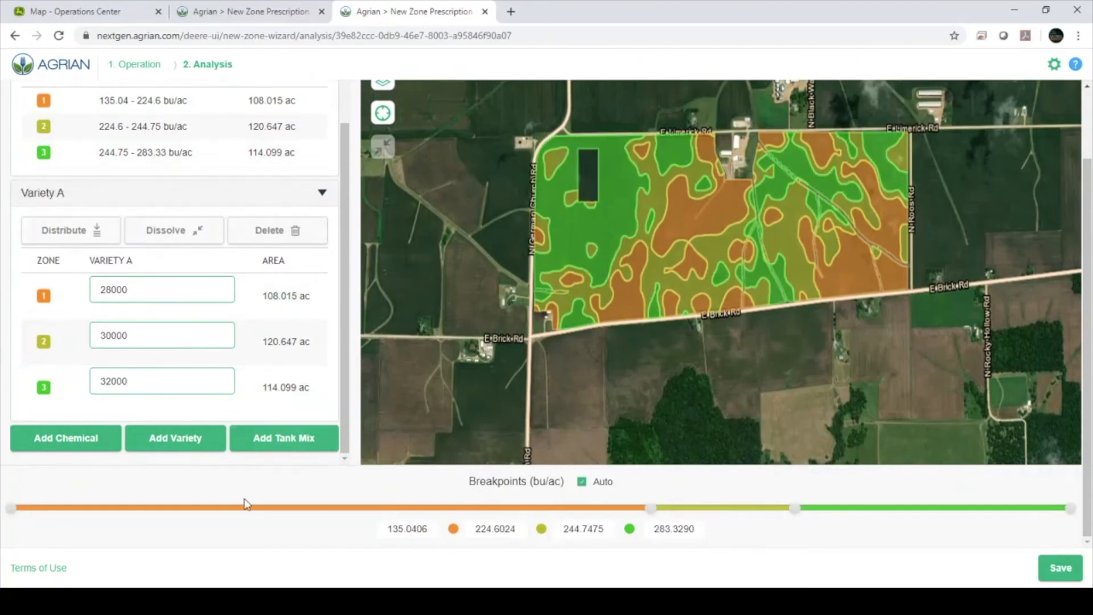
click(162, 381)
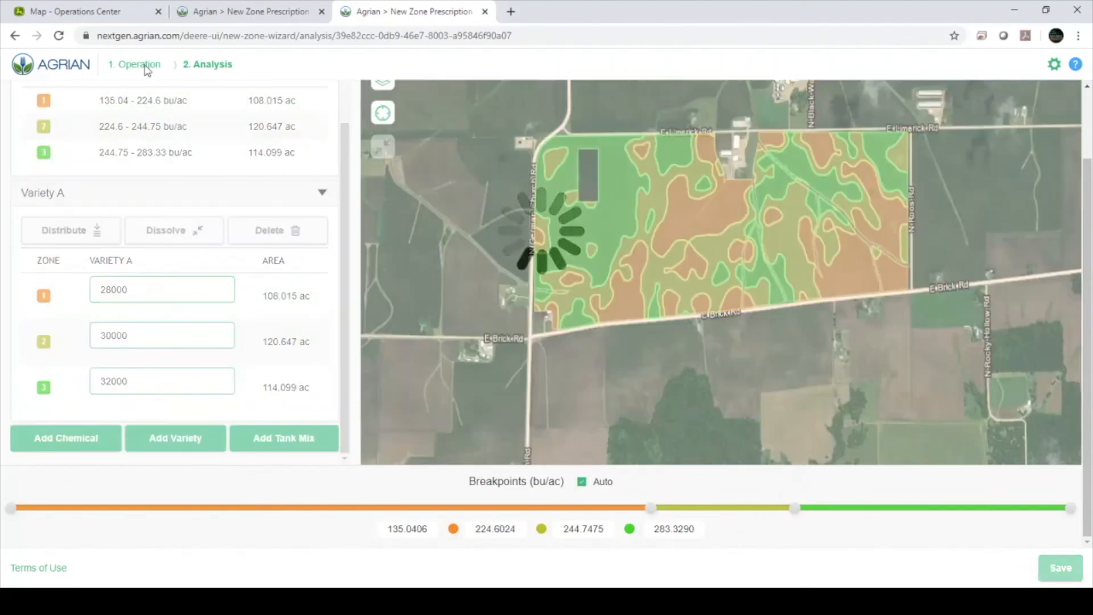
Step: Back in Operations Center, check South 350's prescriptions, close its details and show the Tools list
click(83, 11)
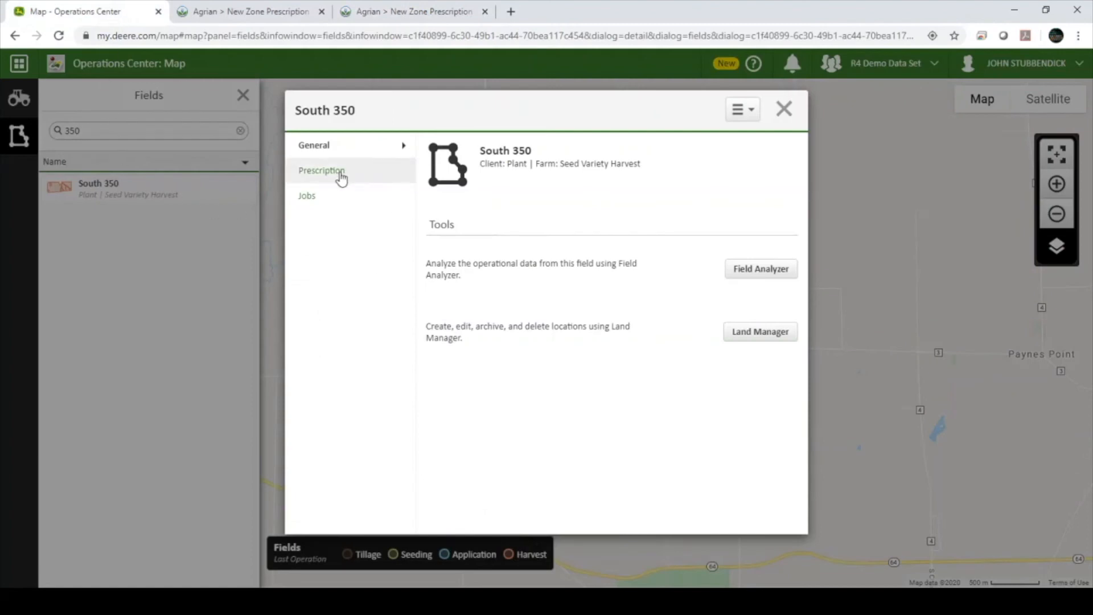
click(321, 170)
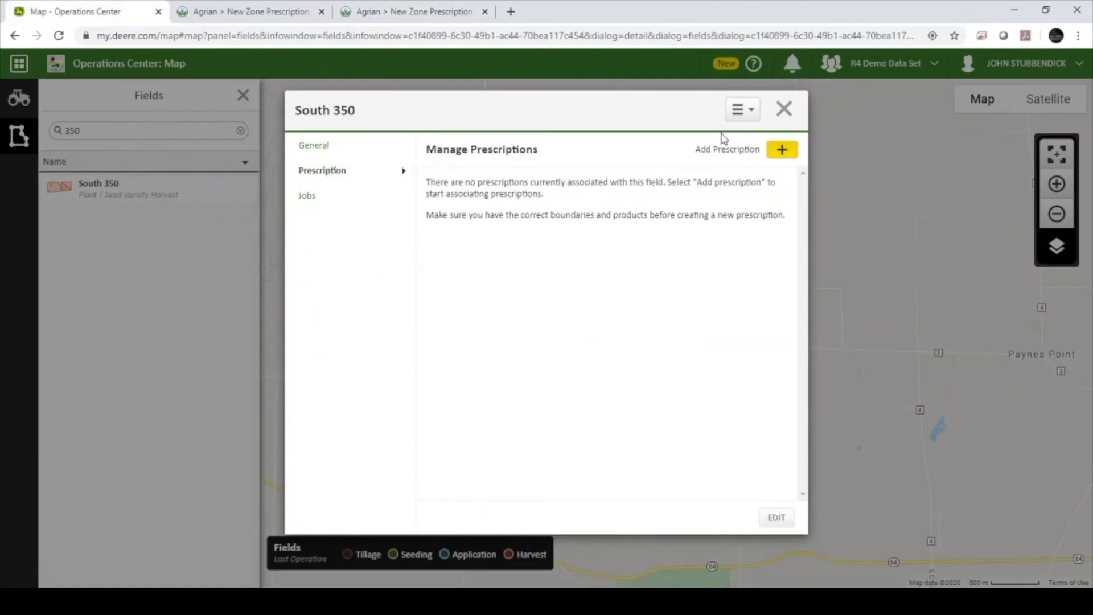
click(783, 109)
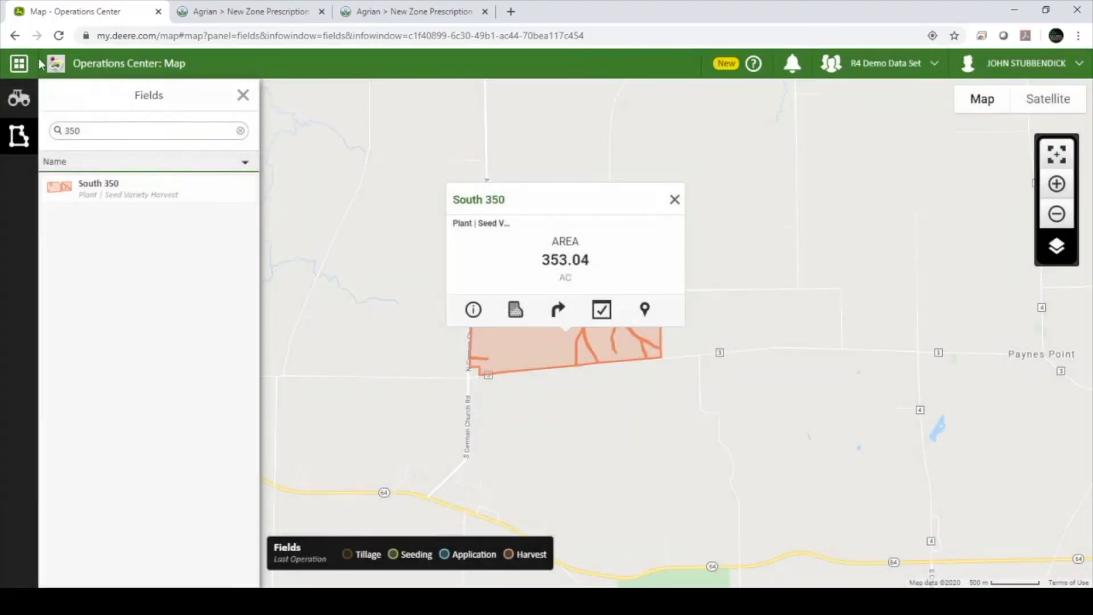
click(19, 64)
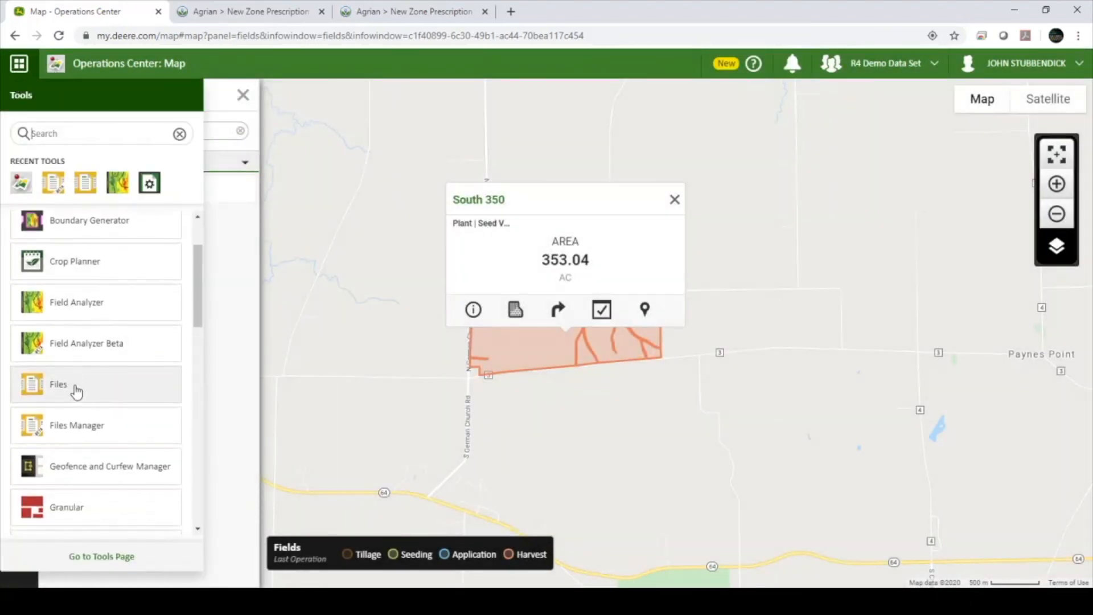